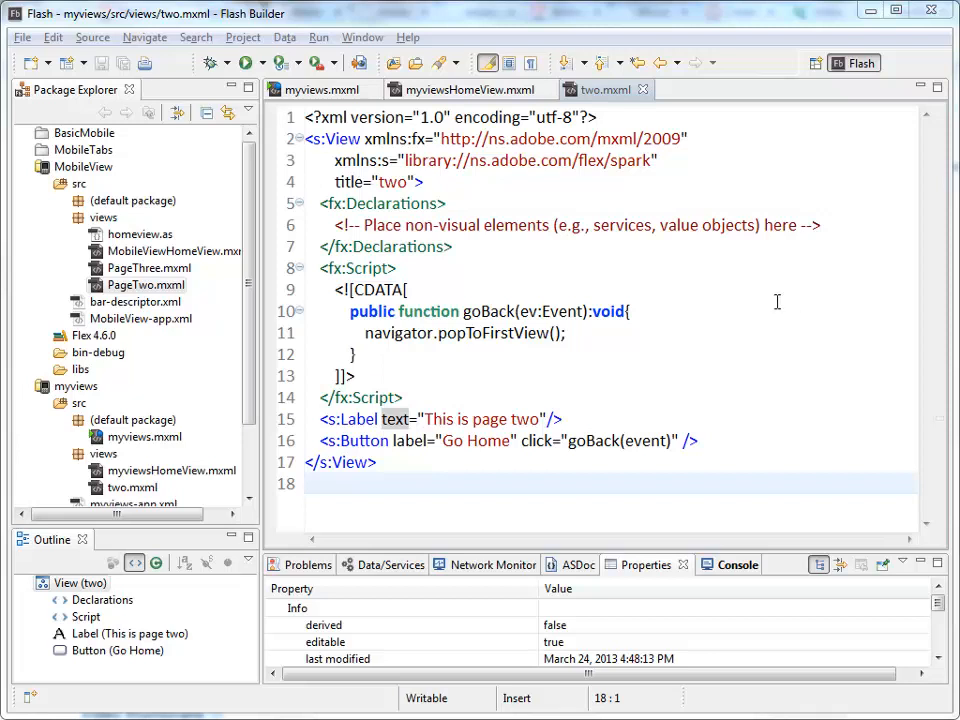
pyautogui.moveTo(376, 204)
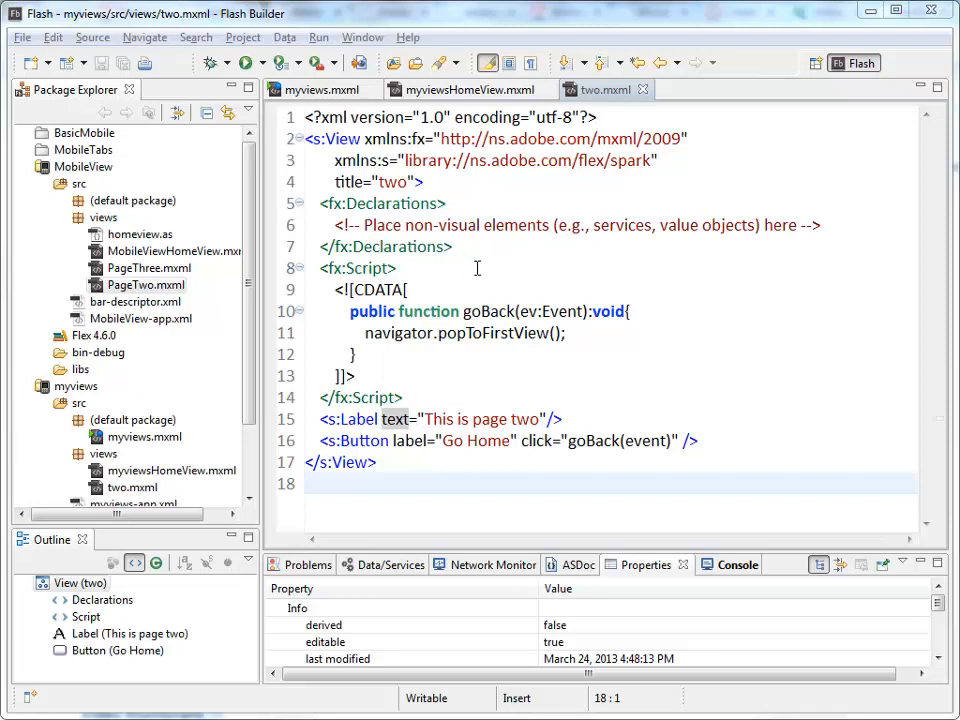
# Step: Review the home view and page two code, noting the goBack handler, and launch myviews in debug
pyautogui.click(470, 88)
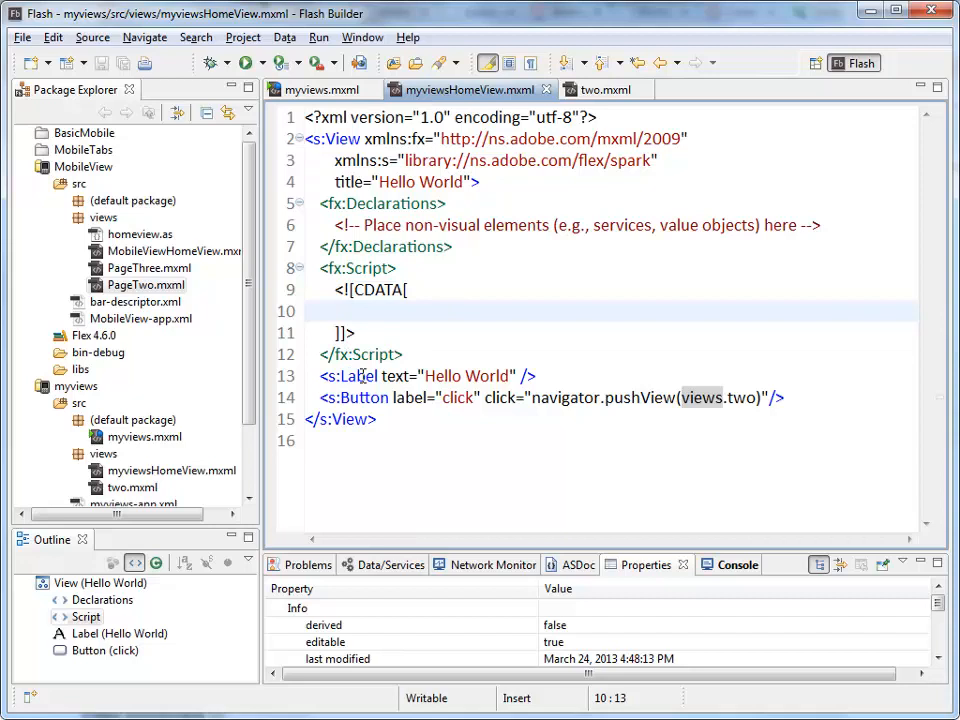
pyautogui.click(604, 88)
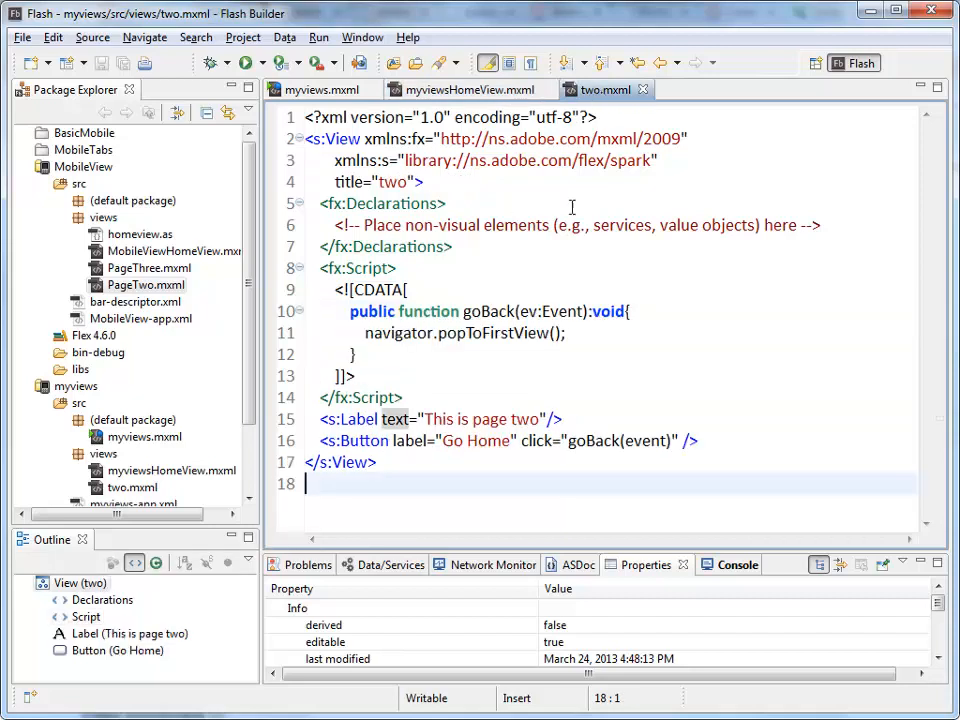
pyautogui.moveTo(576, 444)
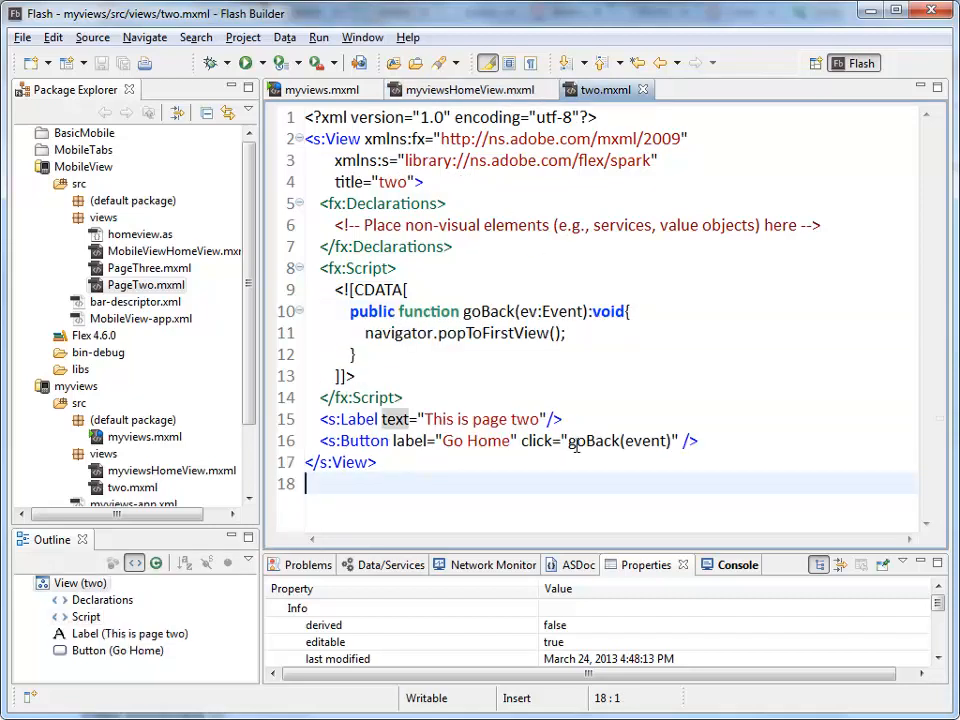
pyautogui.doubleClick(620, 442)
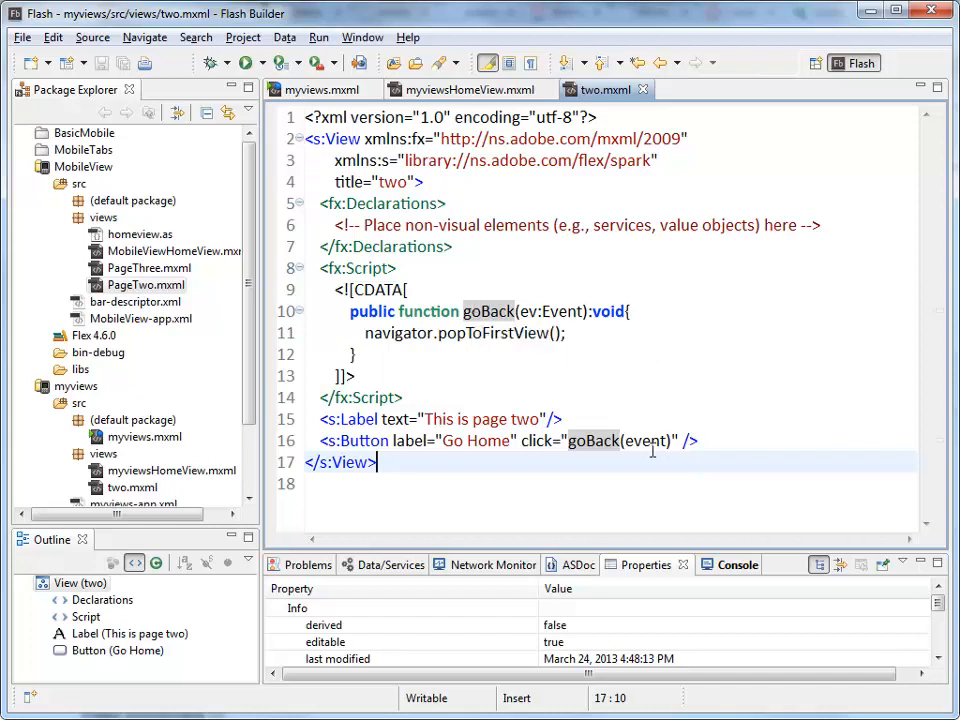
pyautogui.moveTo(650, 442)
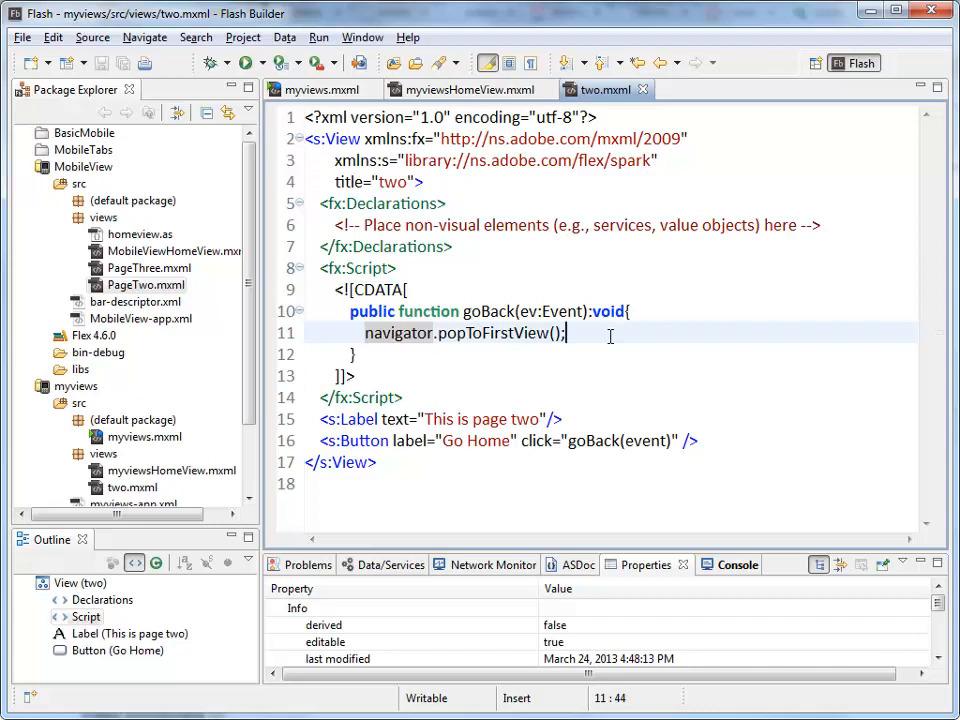
pyautogui.click(320, 88)
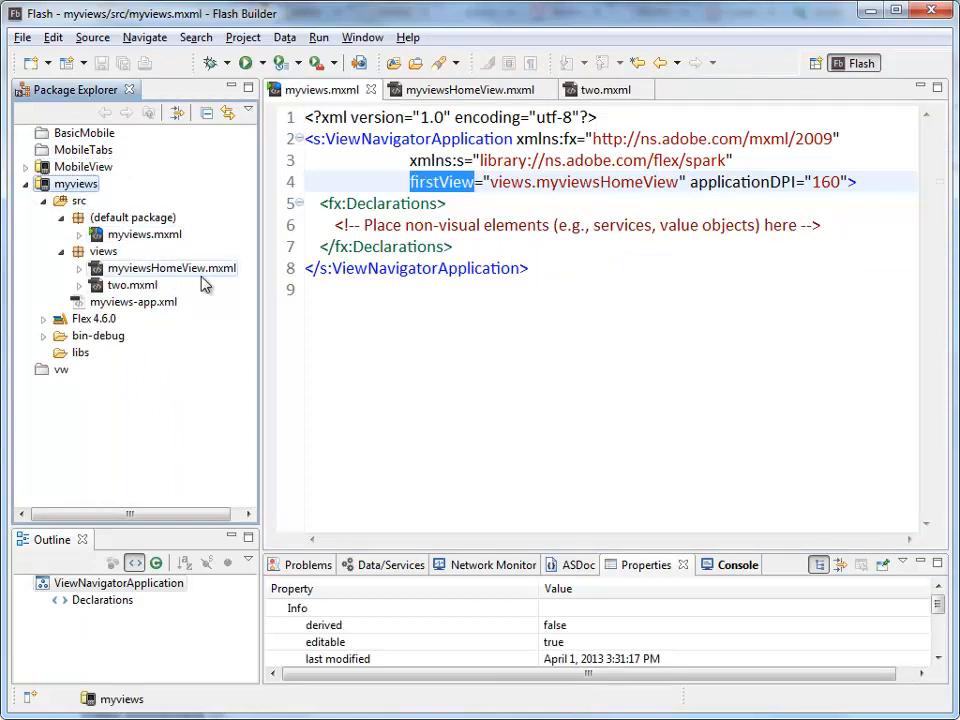
pyautogui.moveTo(204, 284)
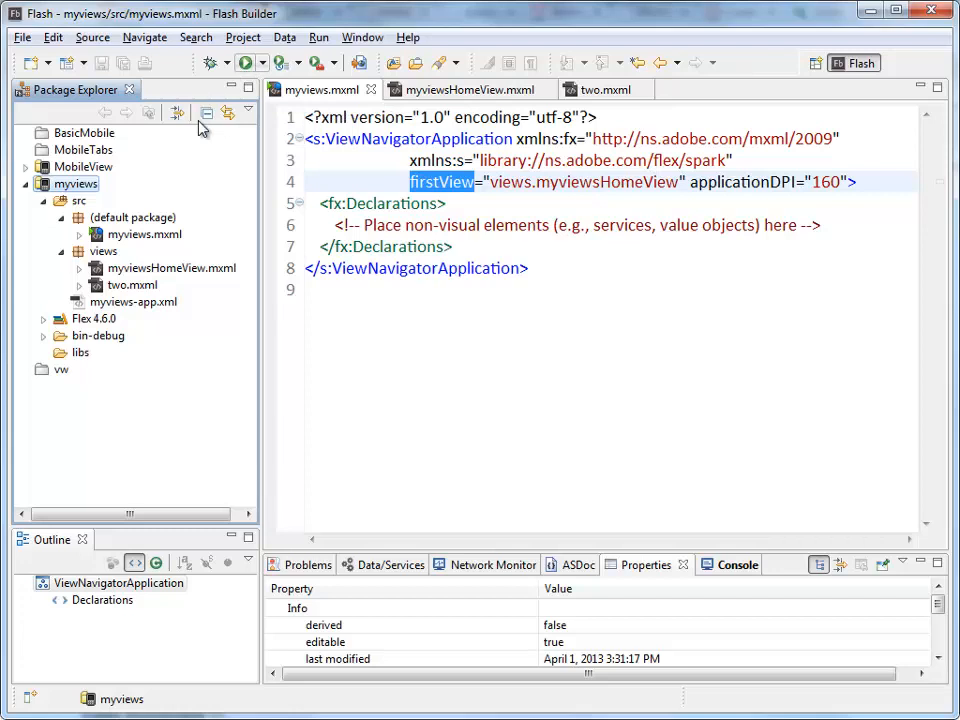
pyautogui.moveTo(246, 62)
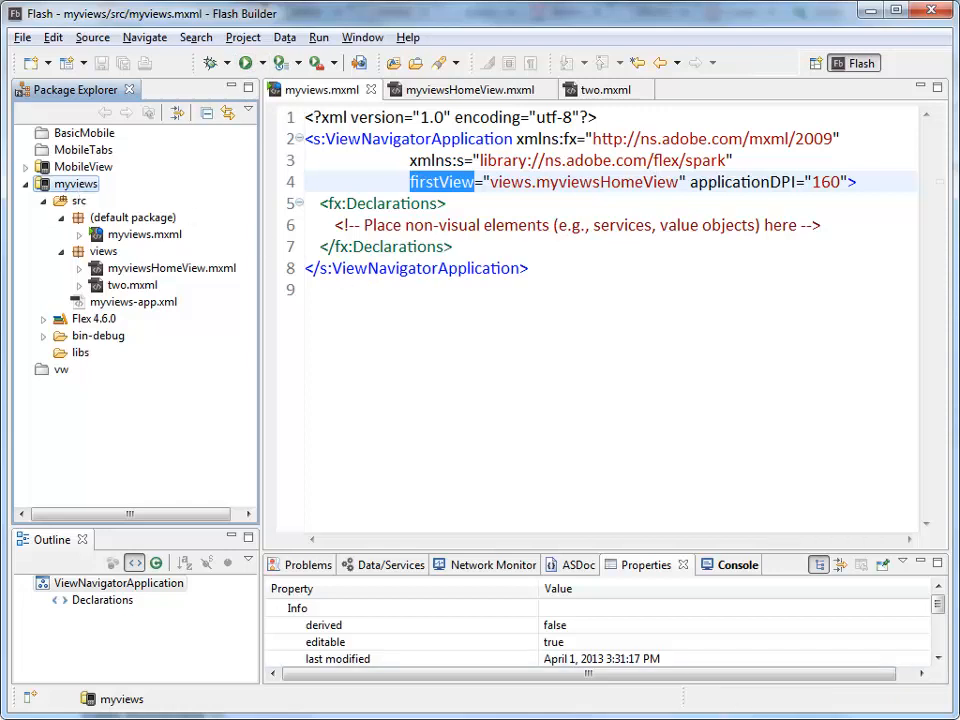
pyautogui.click(246, 62)
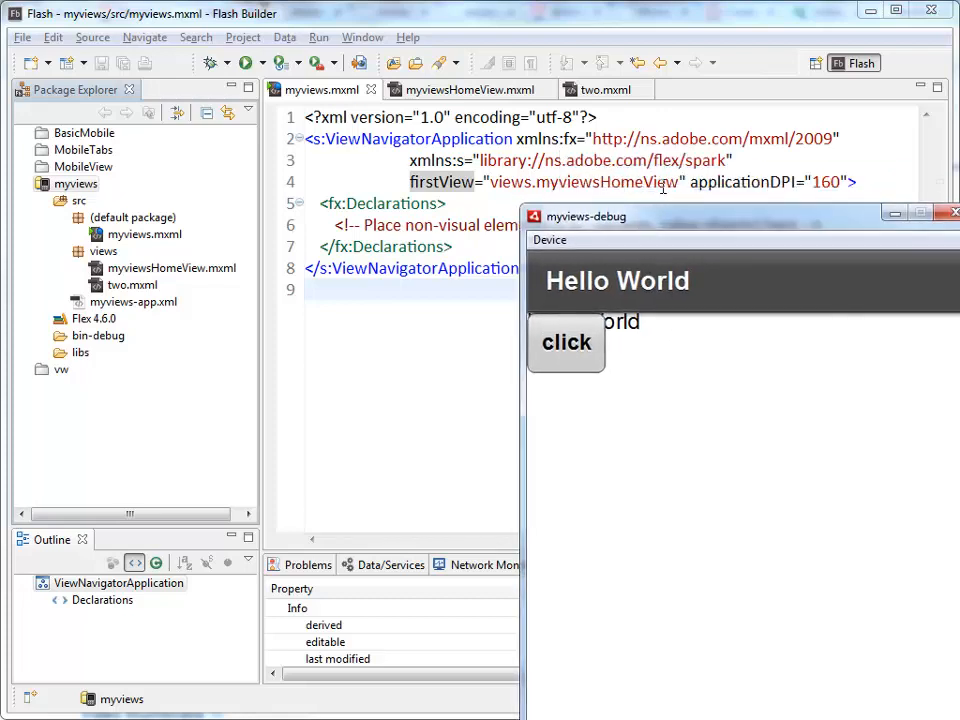
# Step: Navigate between Hello World and page two with click and Go Home several times, then close the debug window
pyautogui.click(566, 342)
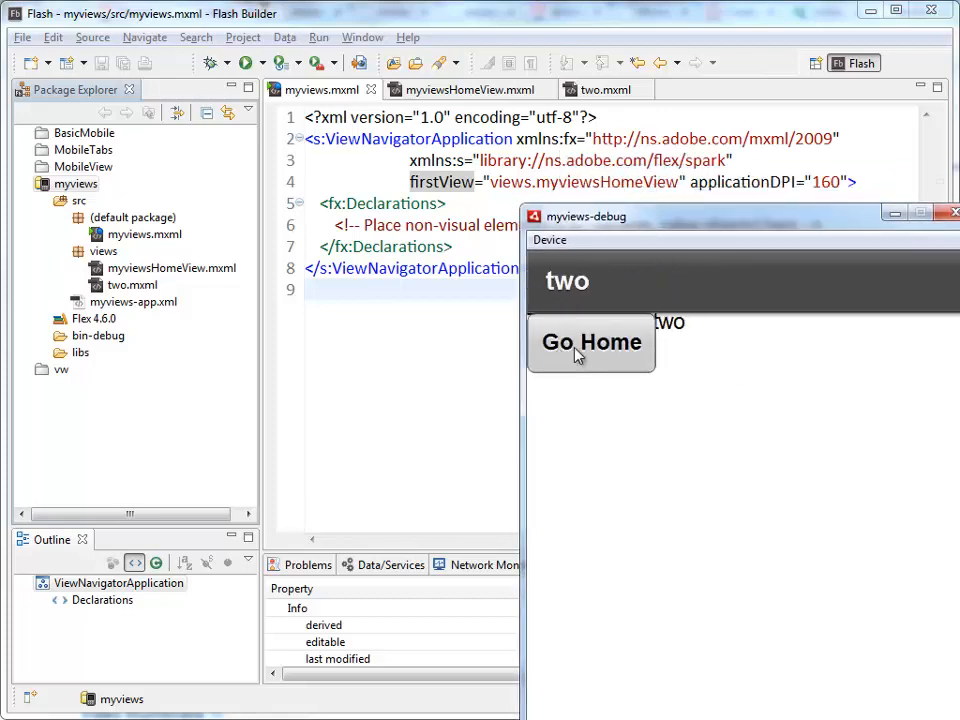
pyautogui.click(592, 342)
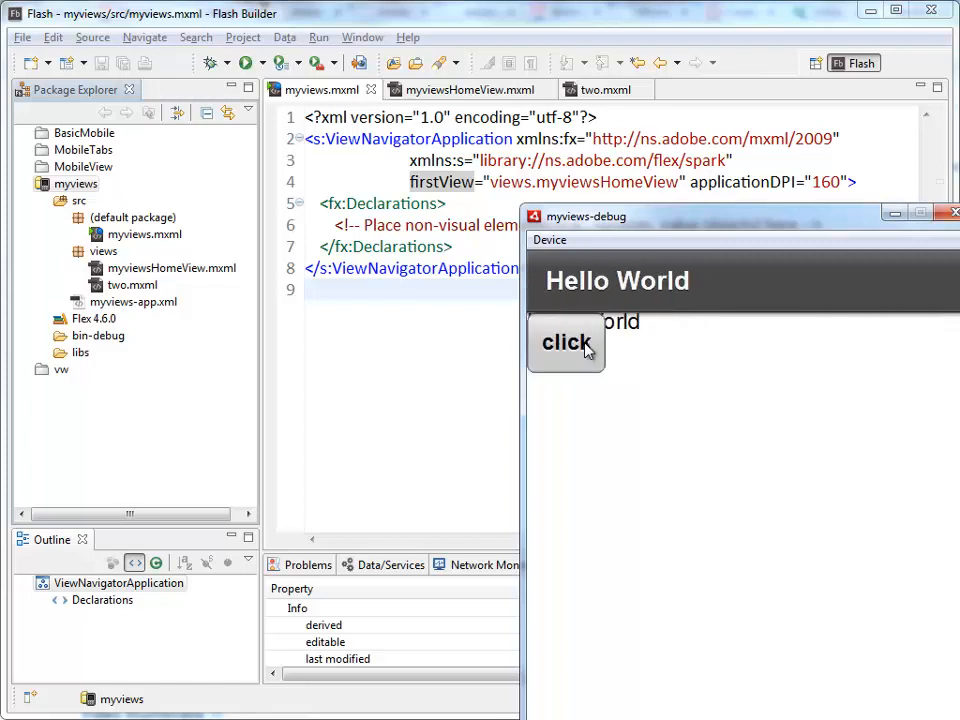
pyautogui.click(566, 342)
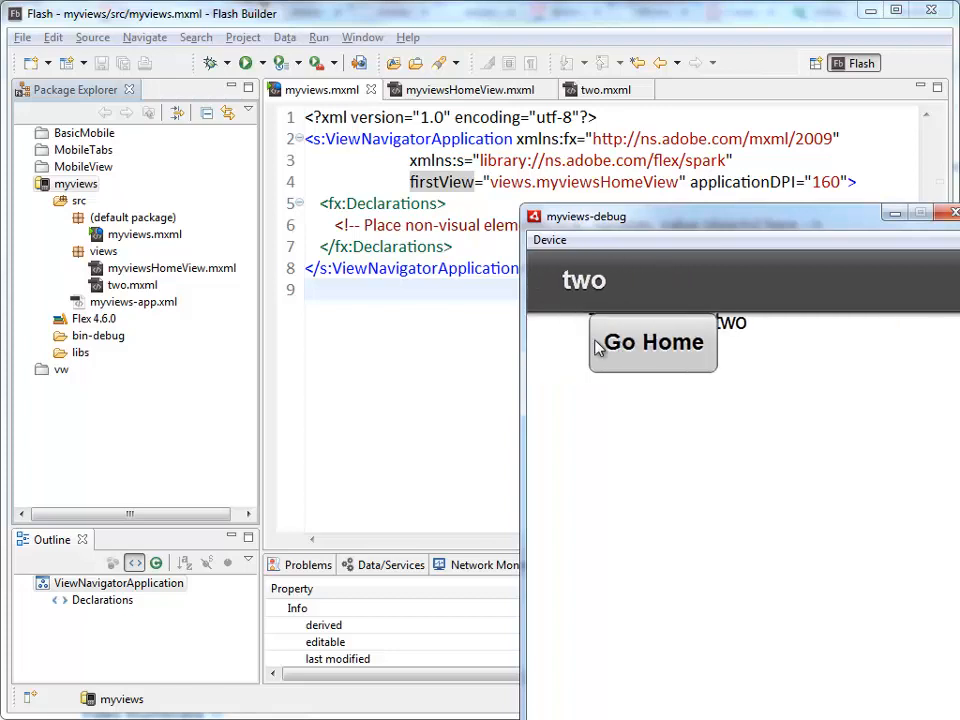
pyautogui.click(652, 342)
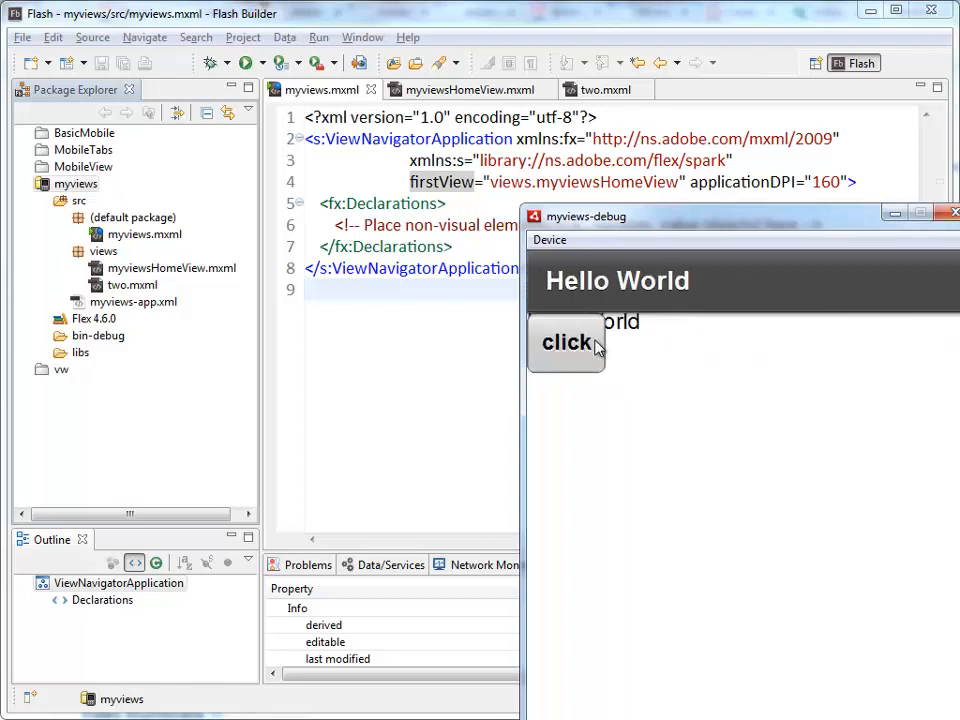
pyautogui.click(566, 344)
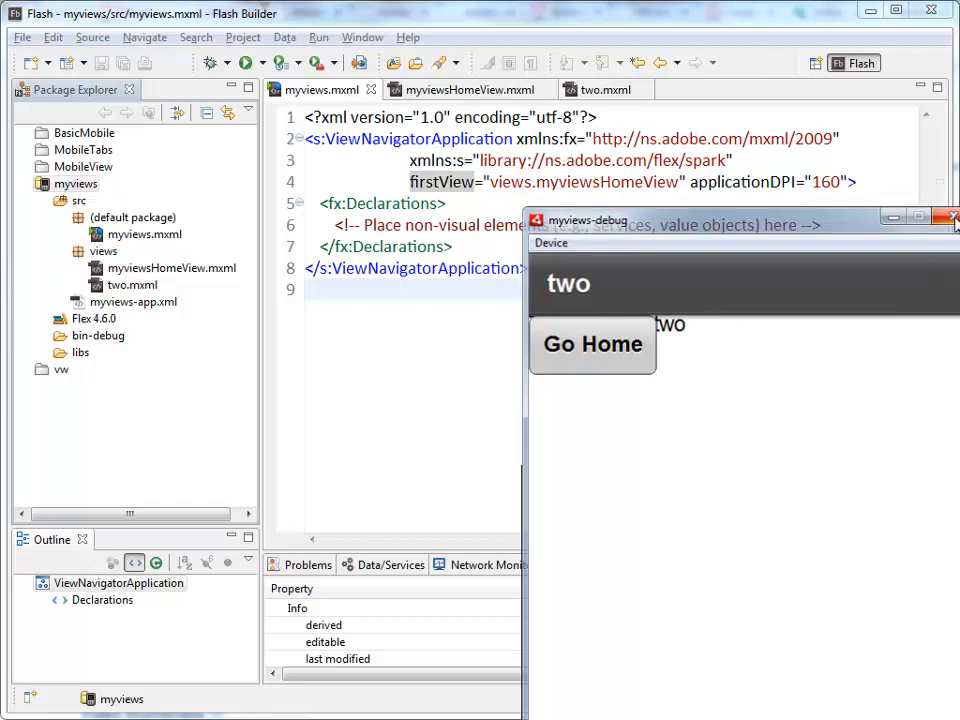
pyautogui.click(470, 88)
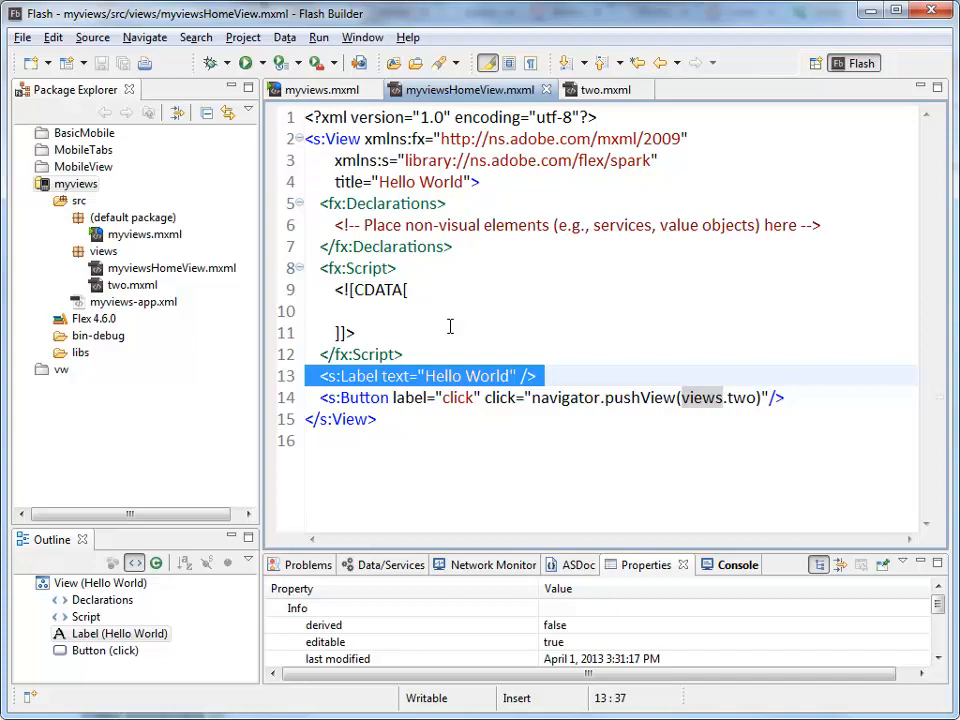
pyautogui.moveTo(428, 356)
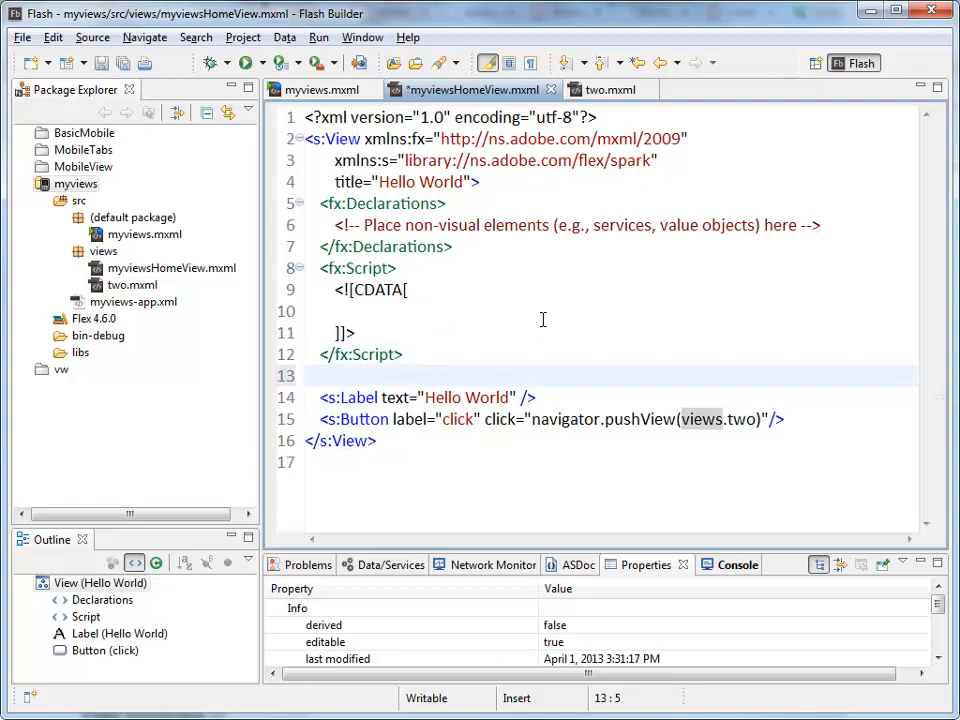
# Step: Add an <s:layout> block holding <s:VerticalLayout/> to myviewsHomeView.mxml
pyautogui.write('<s:layout>')
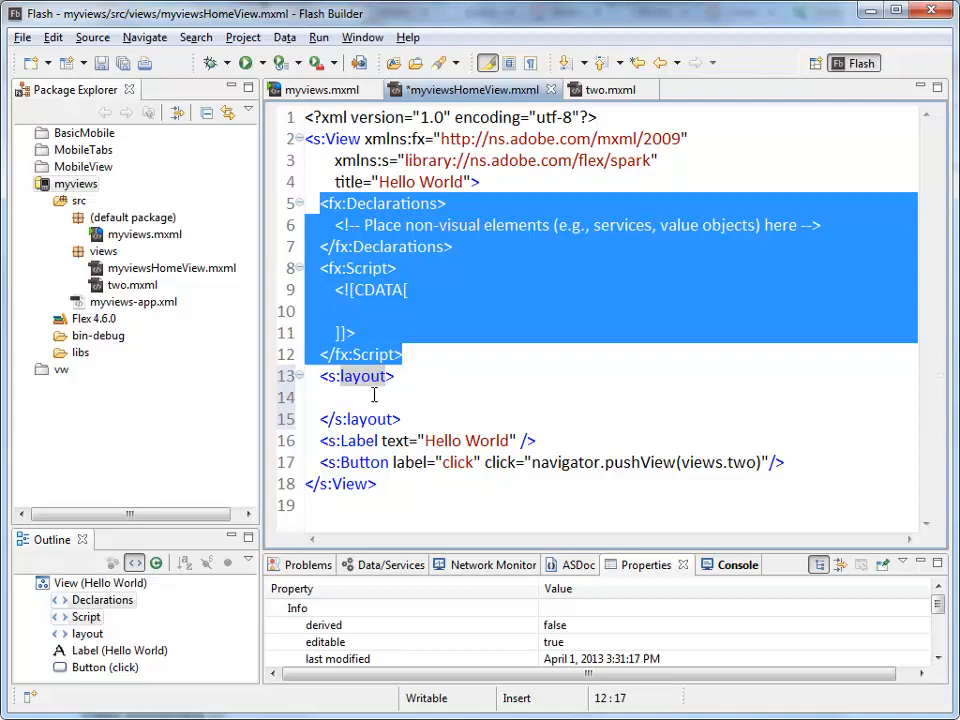
pyautogui.write('<s')
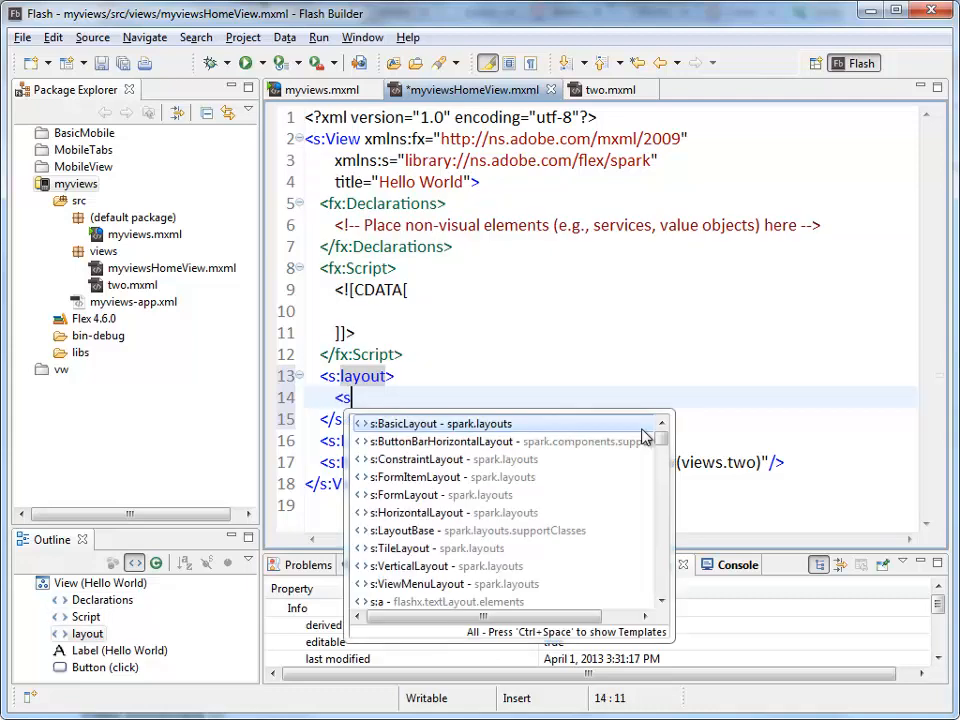
pyautogui.write('V')
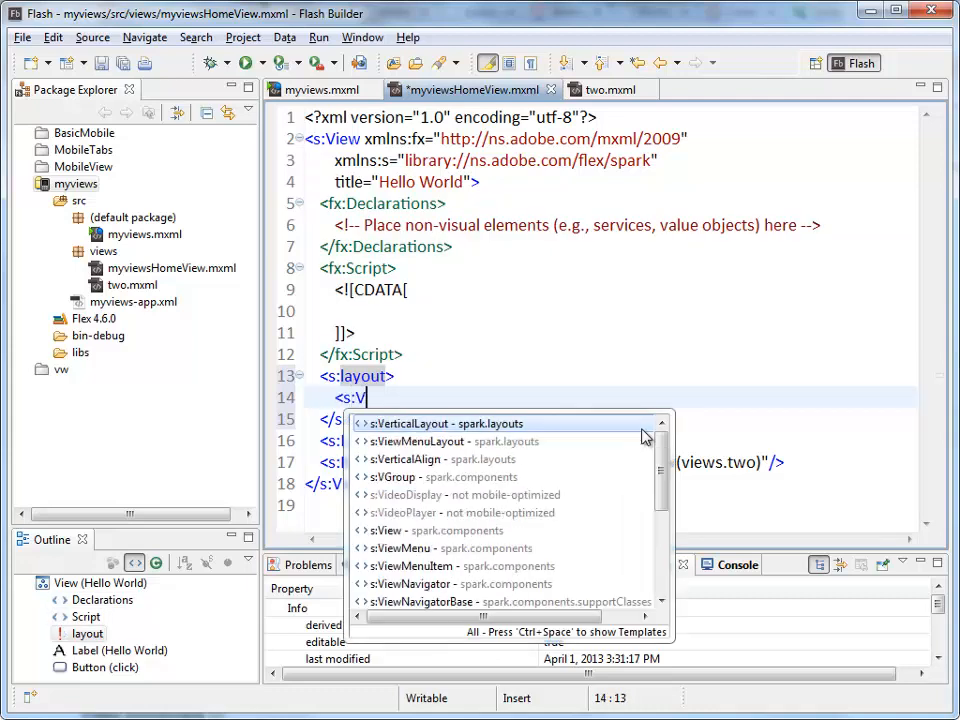
pyautogui.click(446, 422)
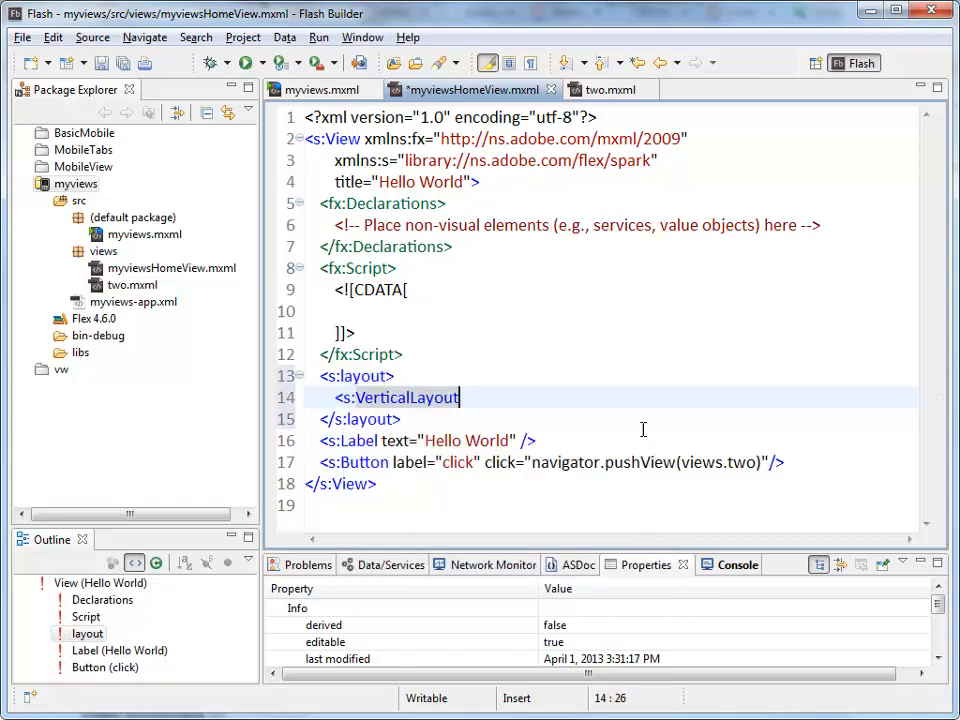
pyautogui.write('/>')
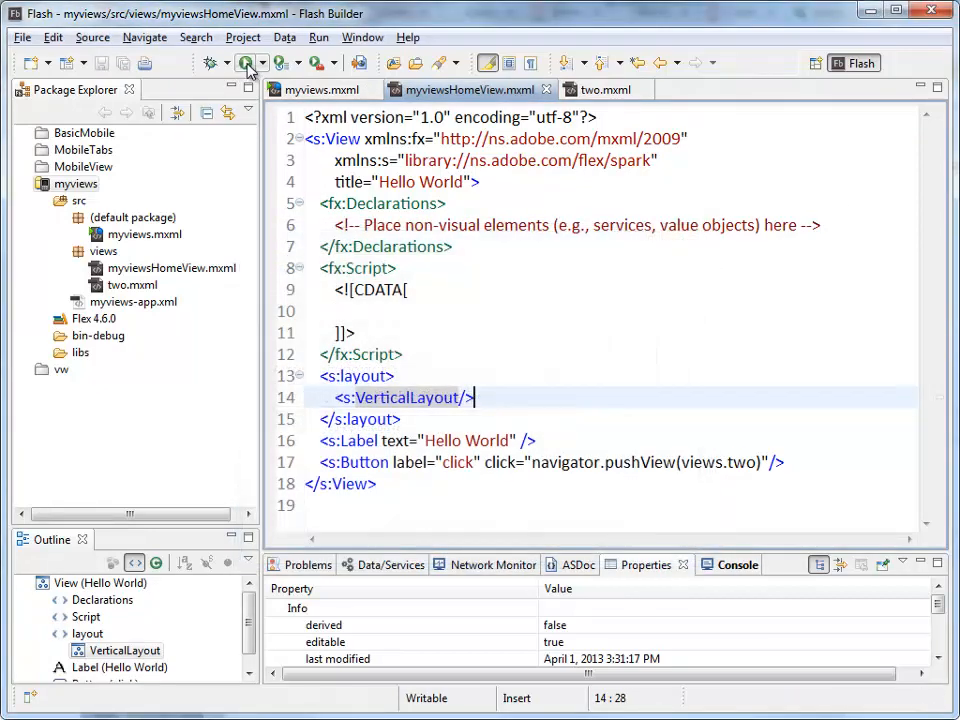
# Step: Run myviews to see the stacked layout, visit page two and return home
pyautogui.click(246, 62)
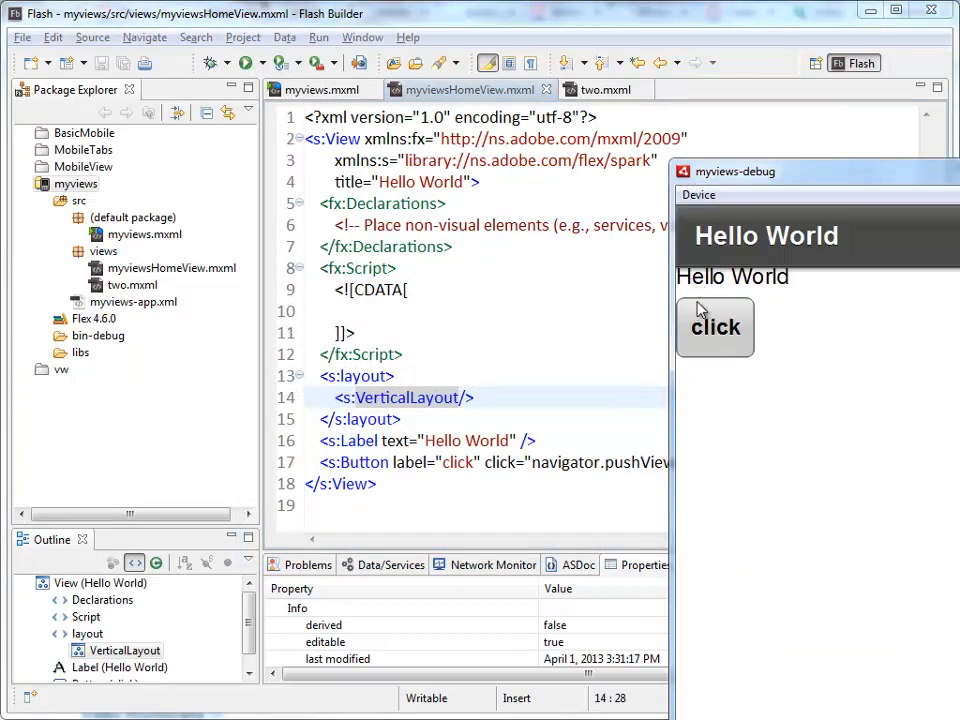
pyautogui.click(716, 328)
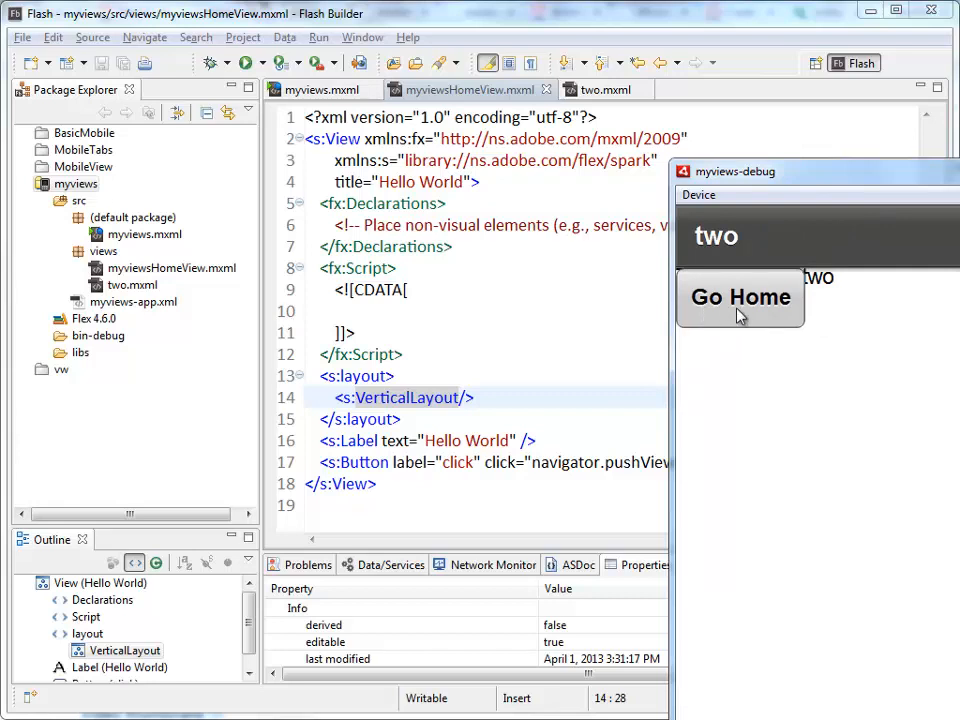
pyautogui.click(740, 296)
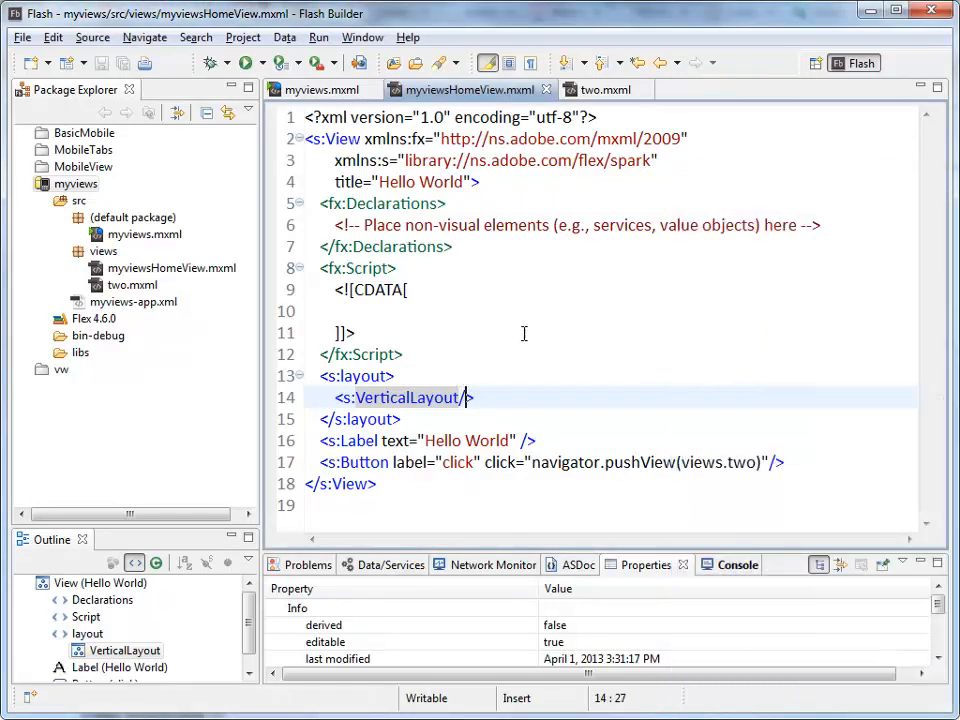
# Step: Set paddingBottom, paddingLeft, paddingRight and paddingTop to 20 on the VerticalLayout
pyautogui.write('pad')
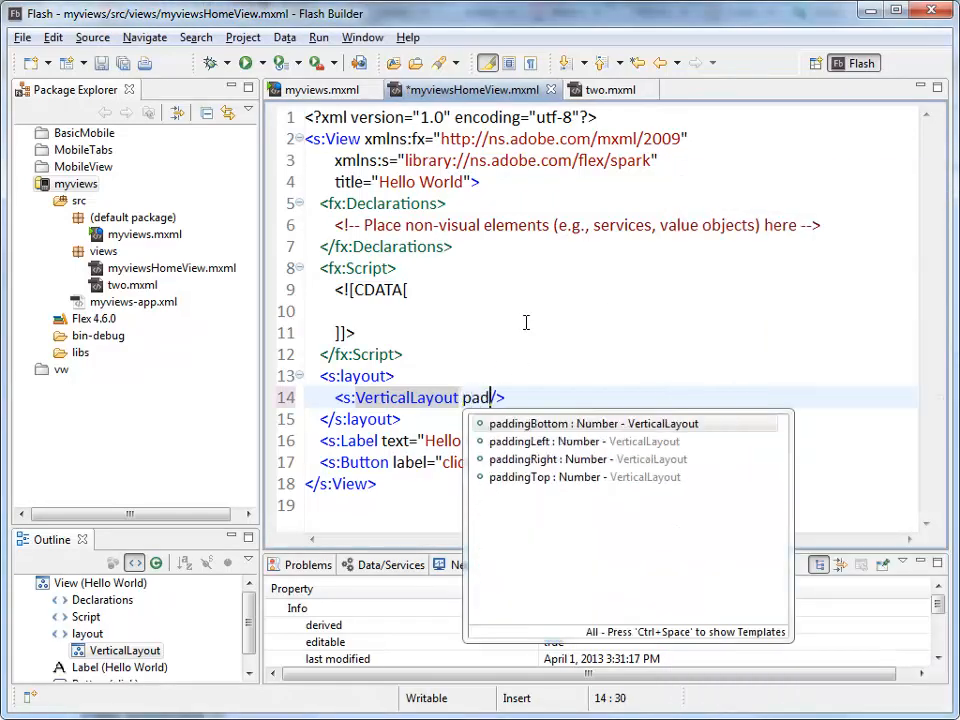
pyautogui.write('dingBottom="20')
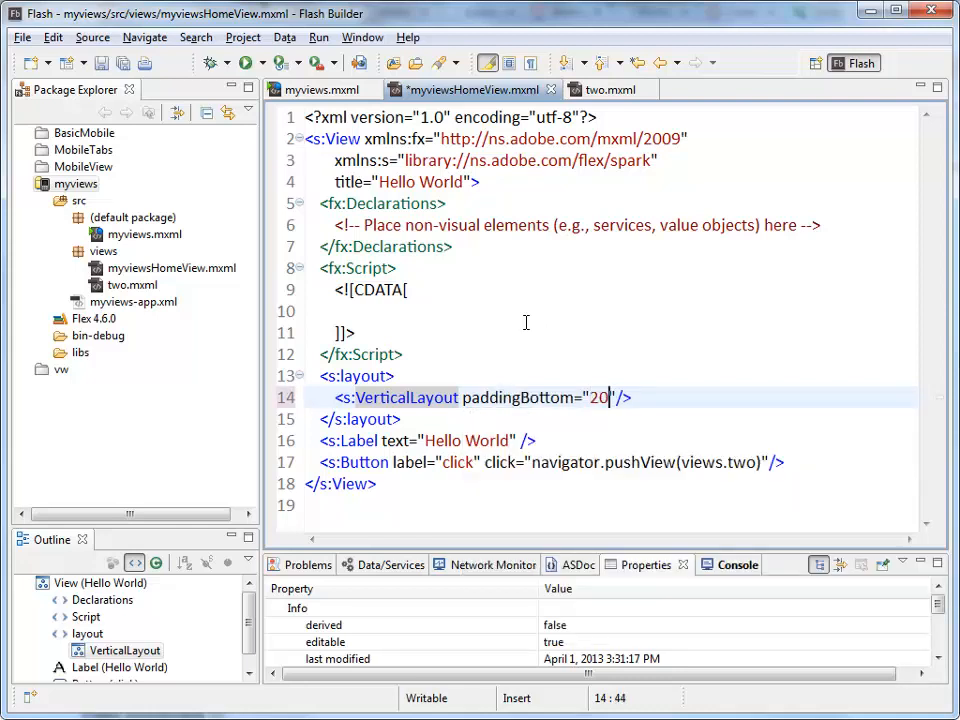
pyautogui.write('paddingLeft="20')
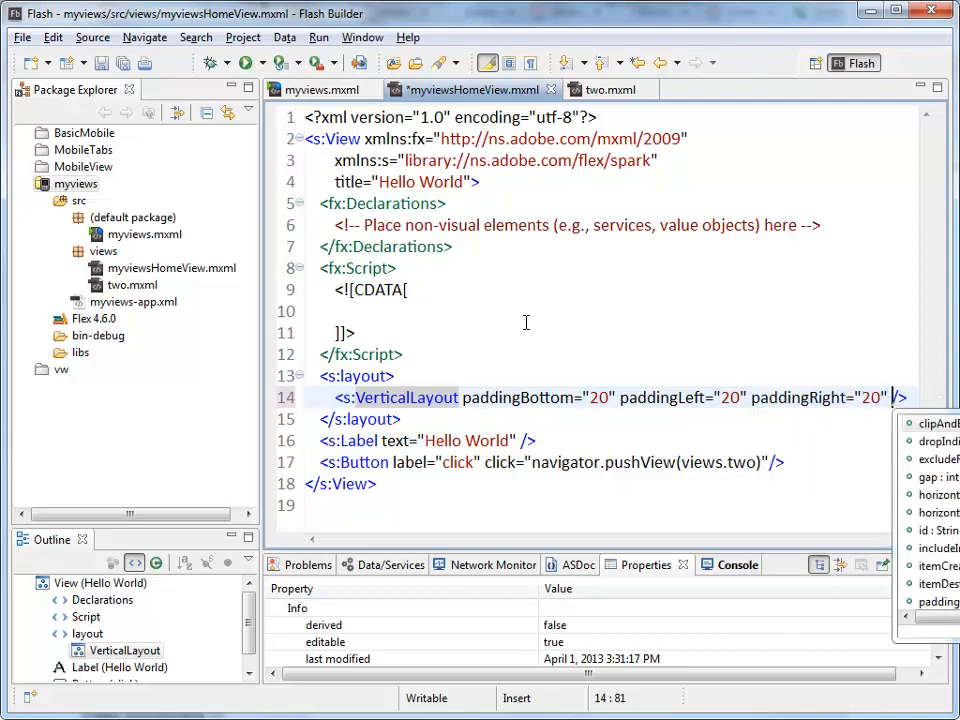
pyautogui.write('paddingTop="20')
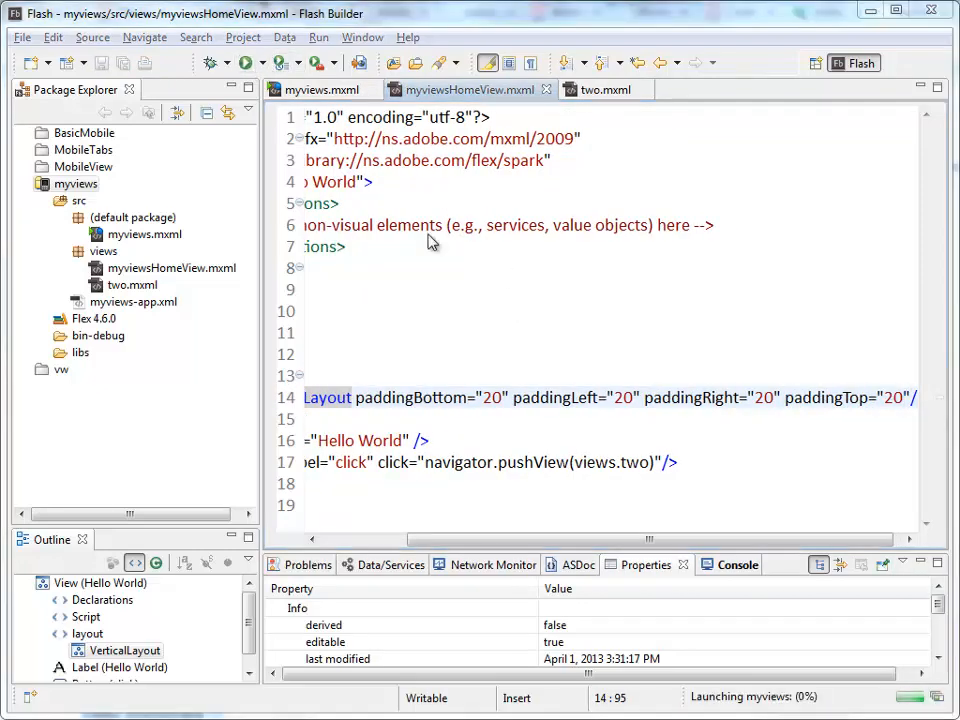
pyautogui.moveTo(640, 324)
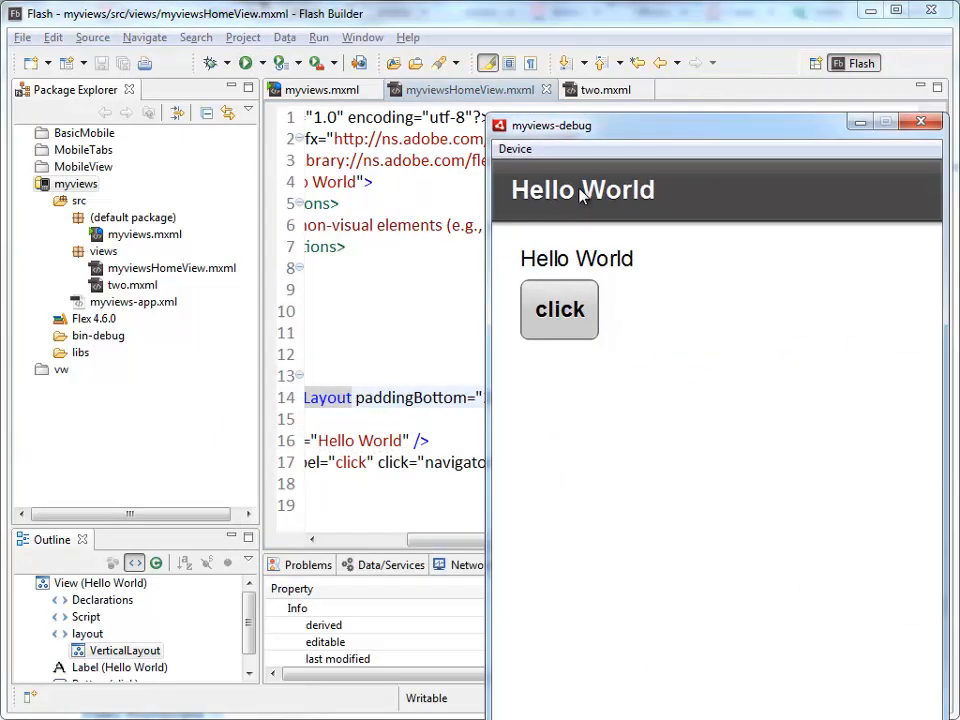
pyautogui.moveTo(528, 252)
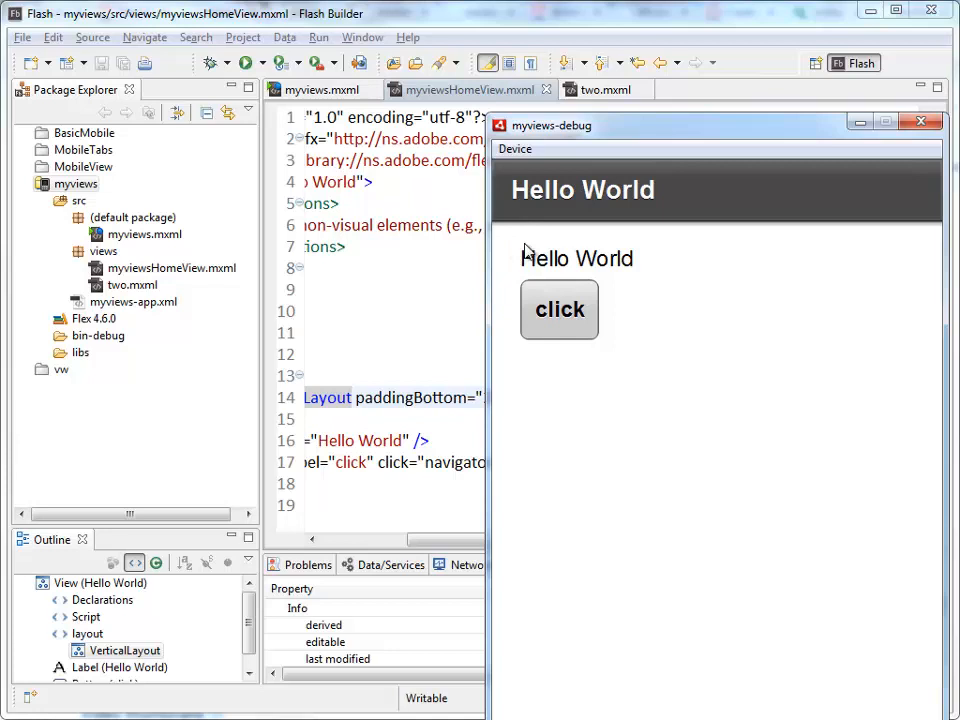
pyautogui.moveTo(590, 390)
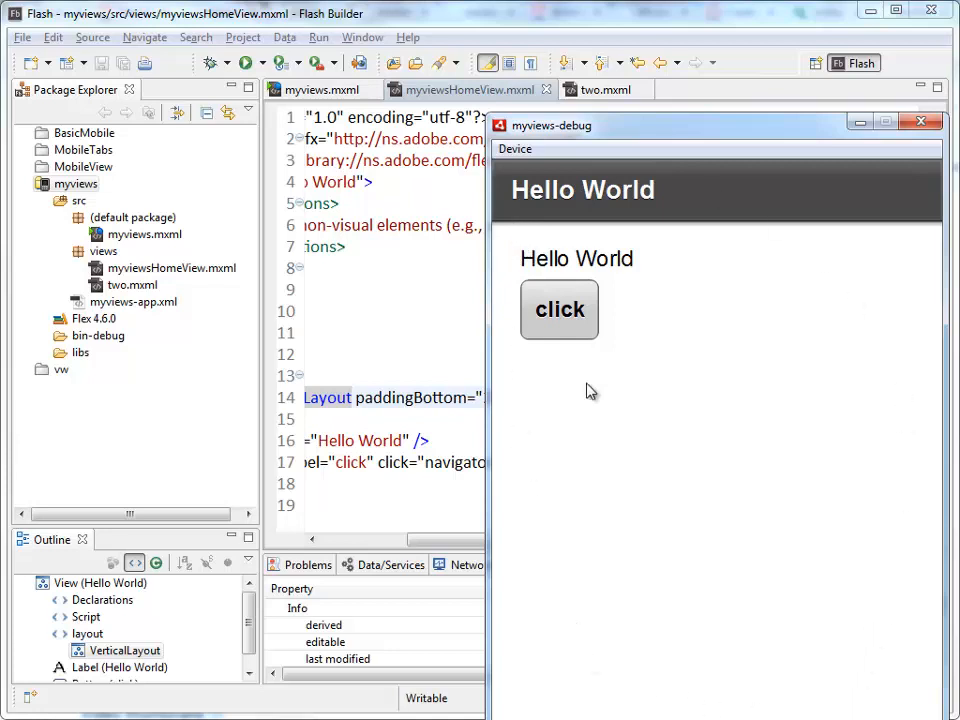
# Step: Visit page two and return to the padded home view, then close the test window
pyautogui.click(560, 308)
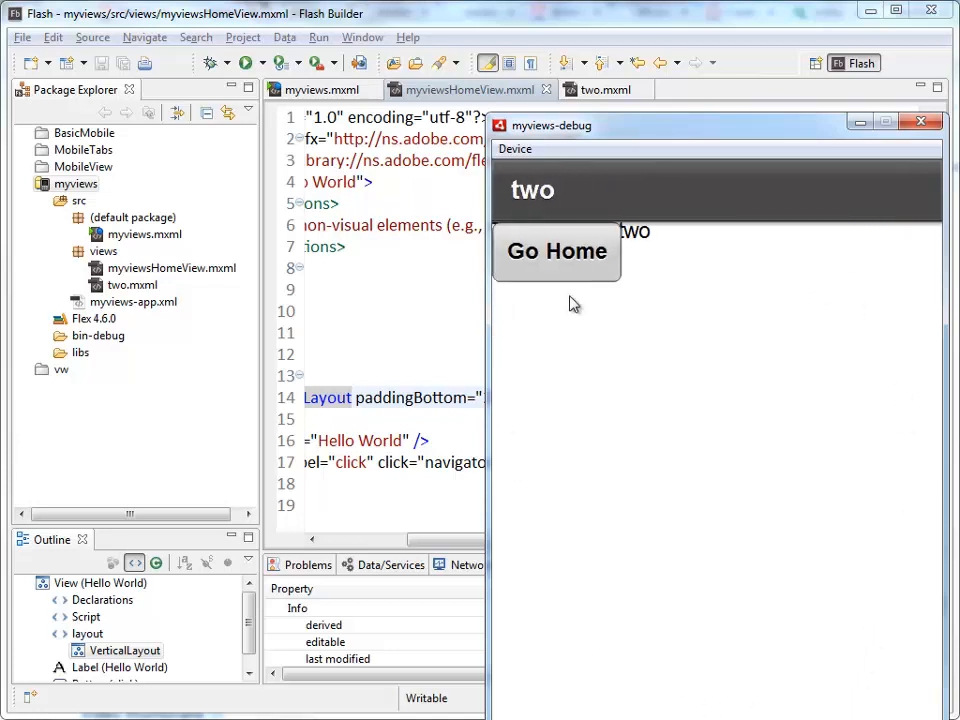
pyautogui.click(556, 252)
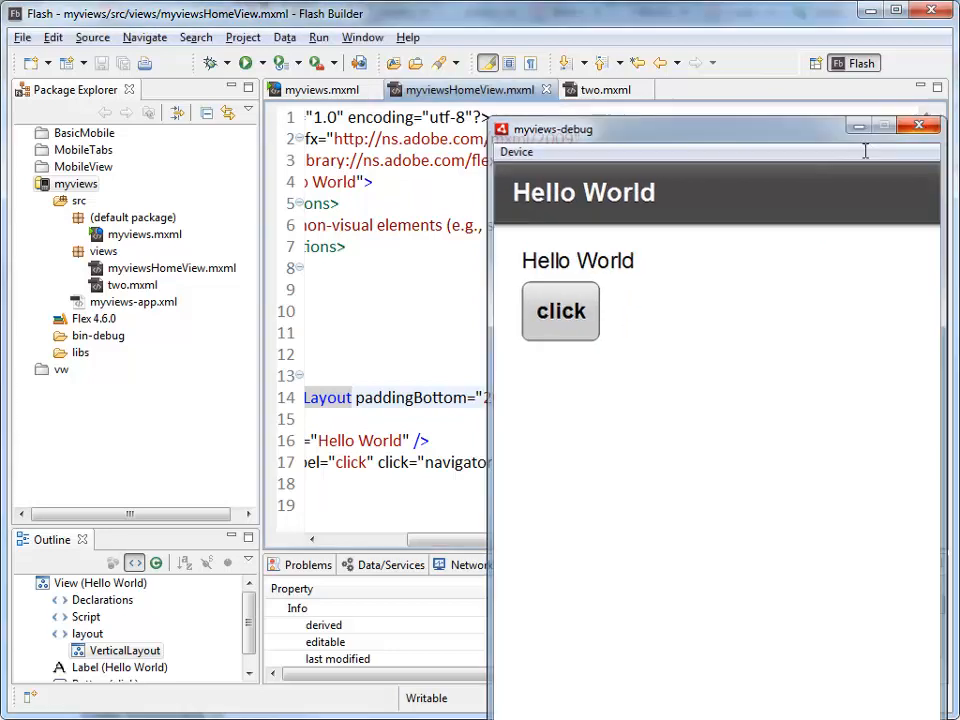
pyautogui.click(916, 124)
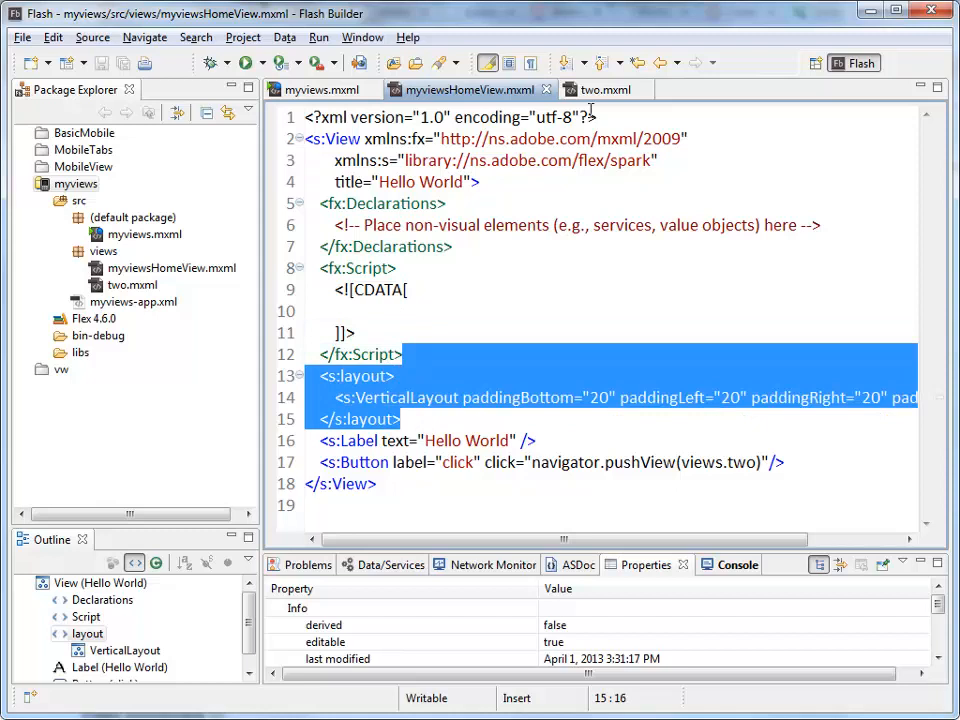
# Step: Paste the padded layout into two.mxml and wrap its label and Go Home button in an HGroup
pyautogui.click(604, 88)
pyautogui.write('<s:')
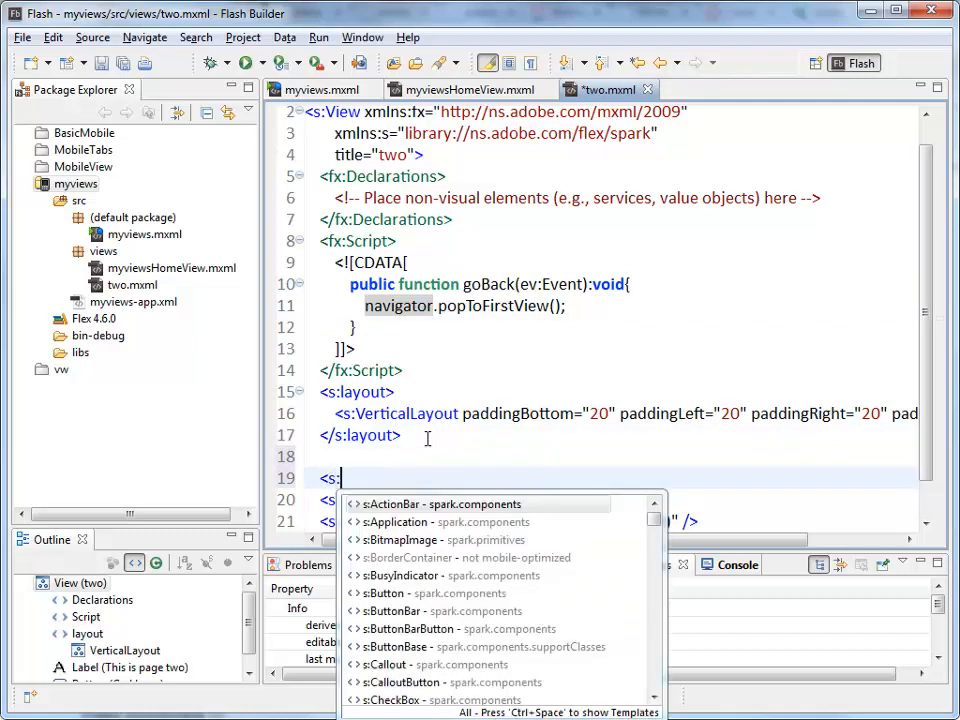
pyautogui.write('Grou')
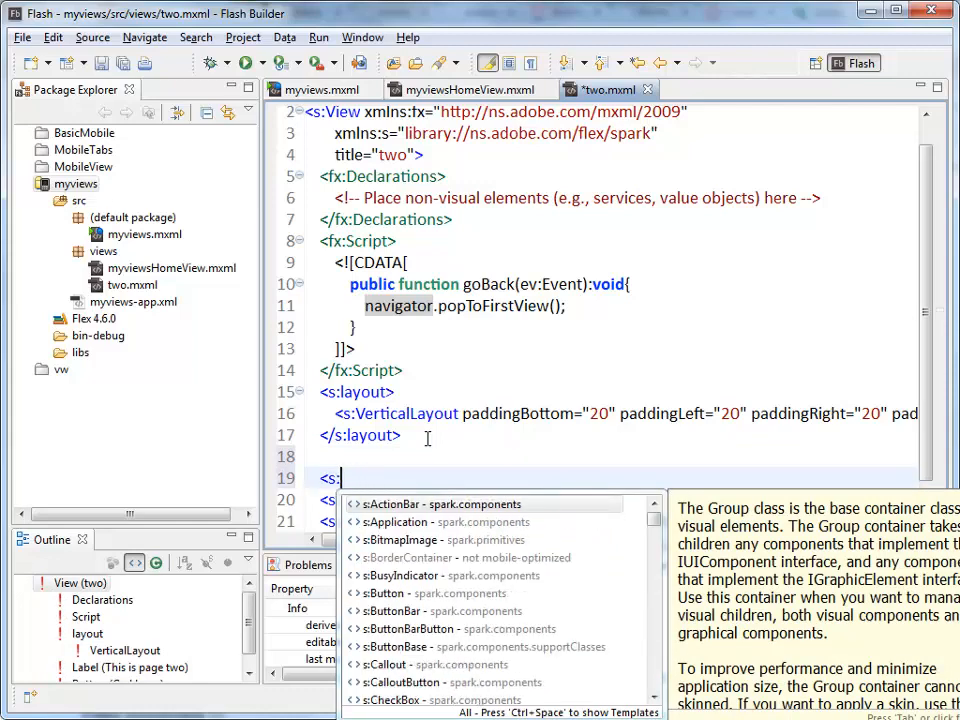
pyautogui.write('V')
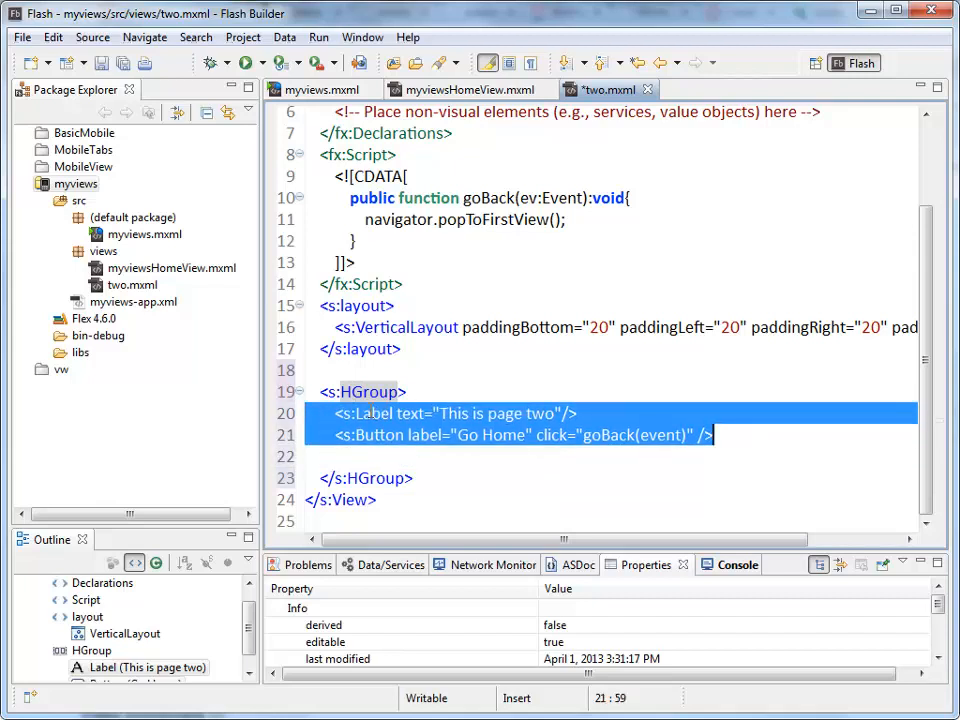
pyautogui.click(734, 448)
pyautogui.write('<s:Label text="This is page two"/>')
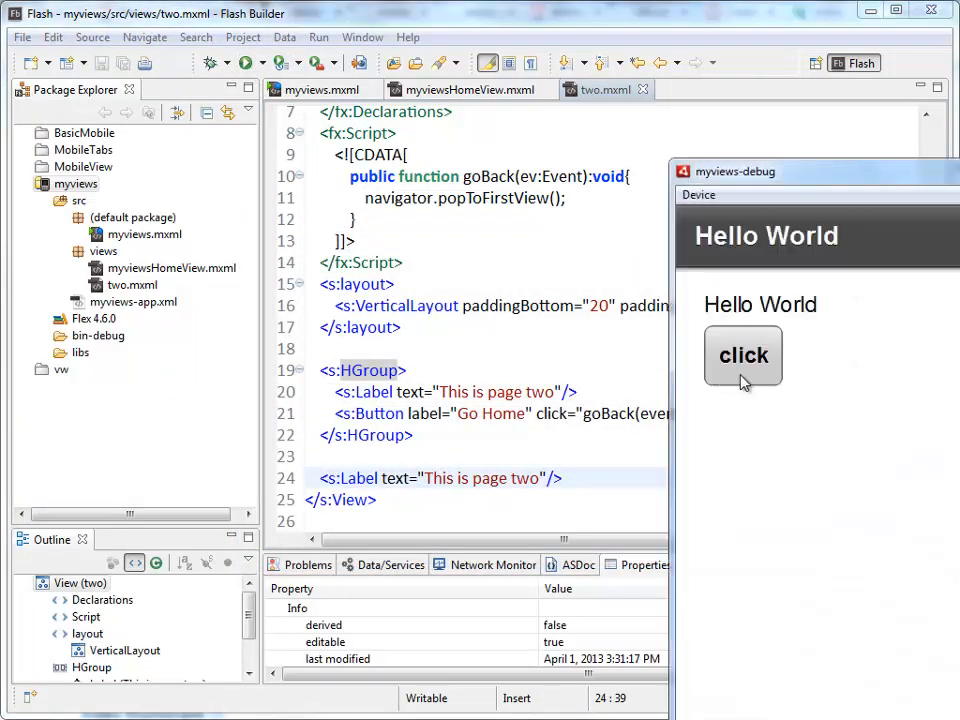
# Step: Open page two in the running app to see the extra 'This is page two' label
pyautogui.click(744, 356)
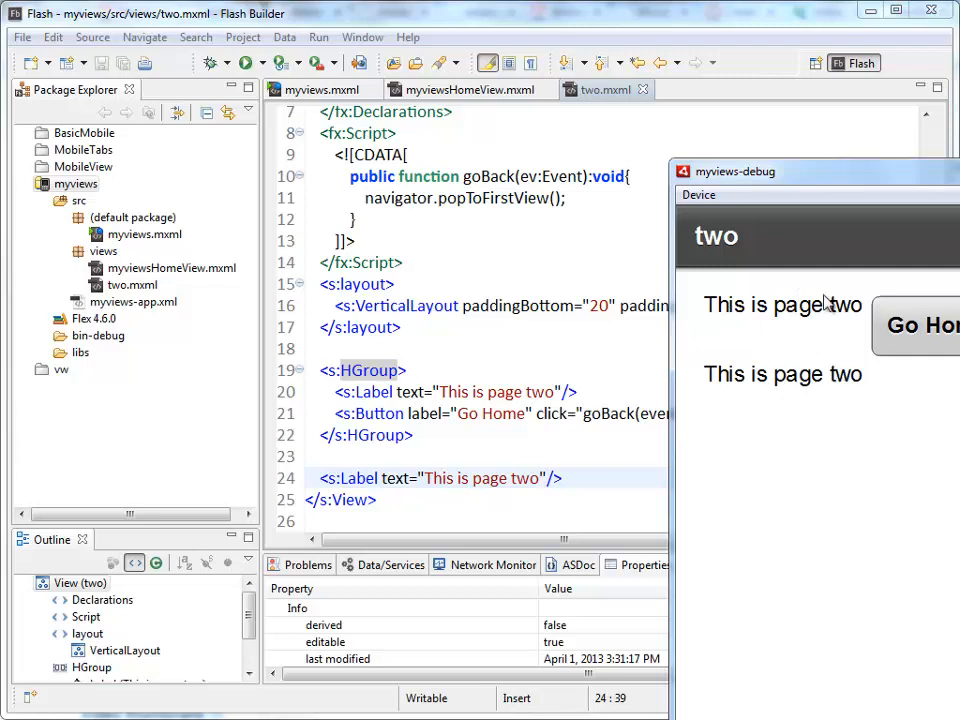
pyautogui.moveTo(952, 398)
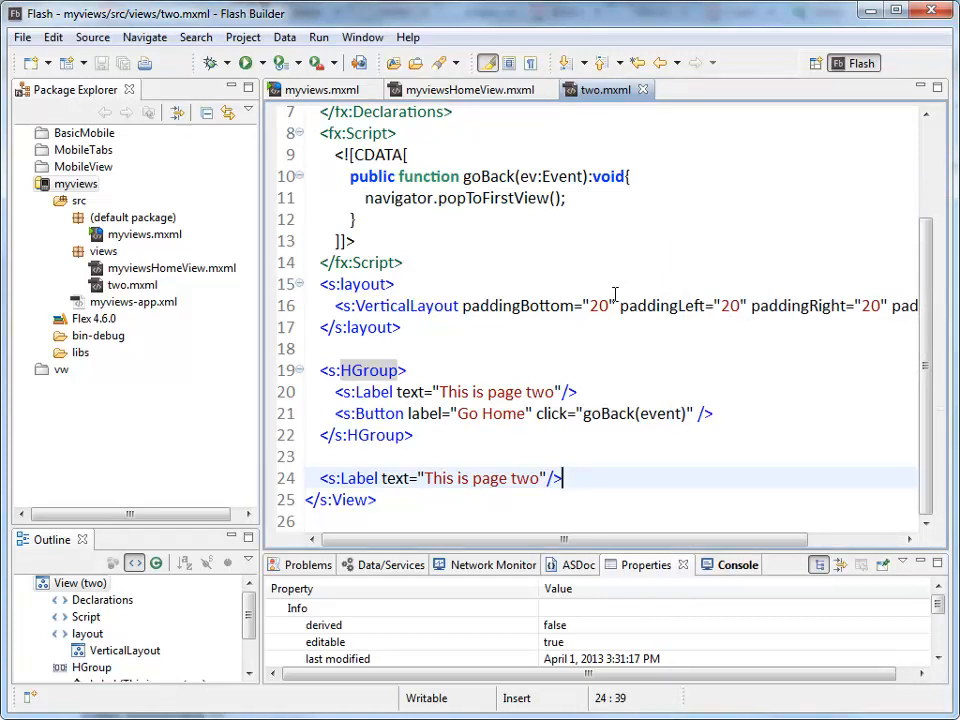
pyautogui.moveTo(364, 368)
pyautogui.write(' paddingBottom="')
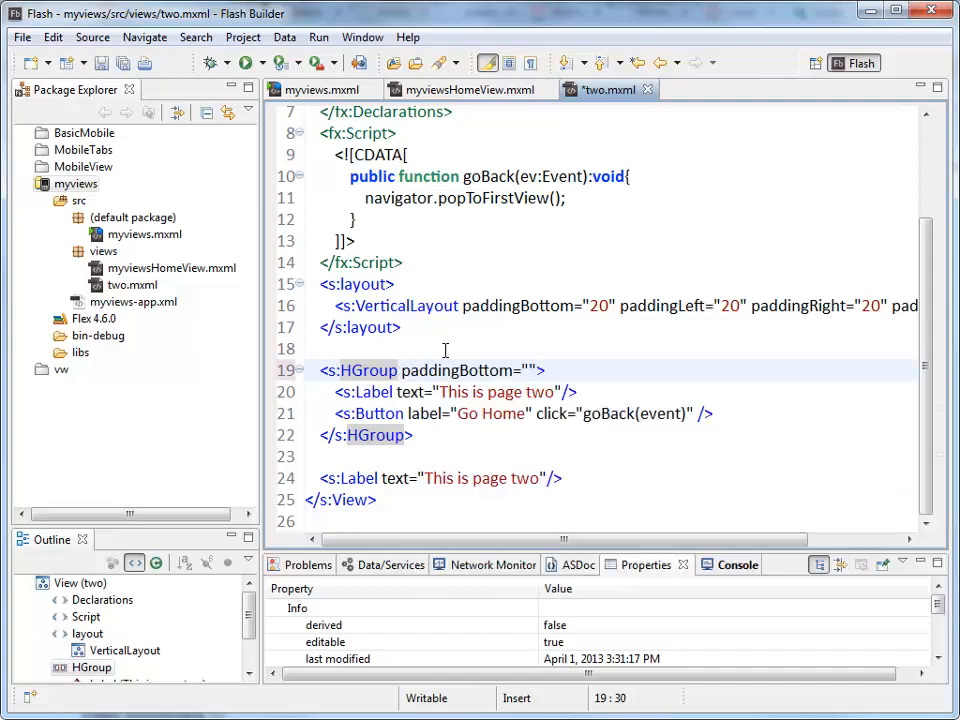
# Step: Set paddingBottom="75" on the HGroup in two.mxml
pyautogui.write('75')
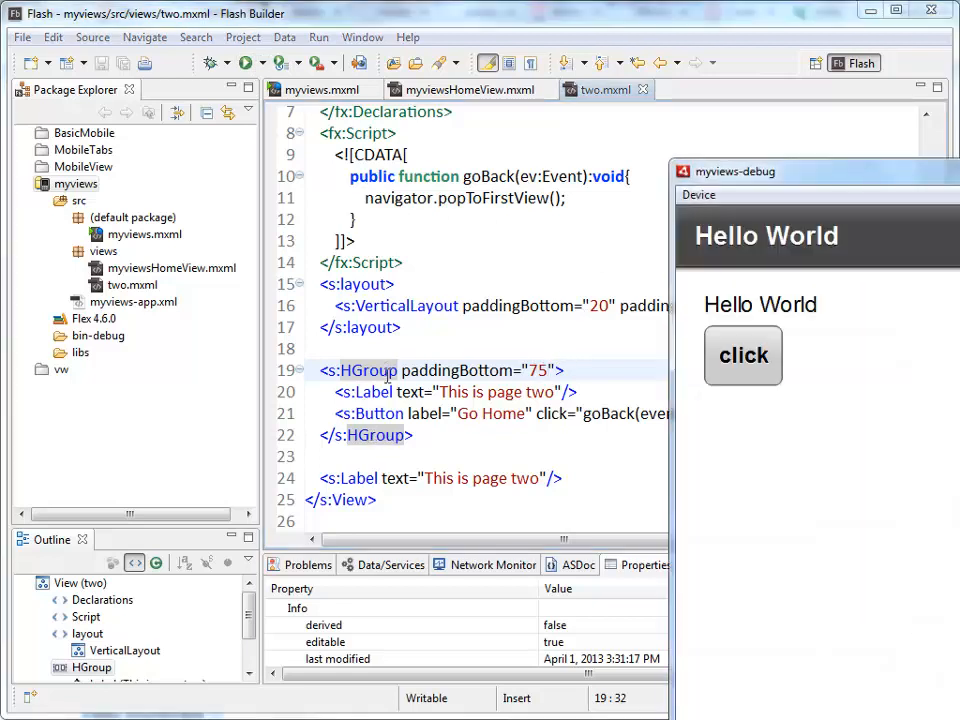
pyautogui.moveTo(760, 384)
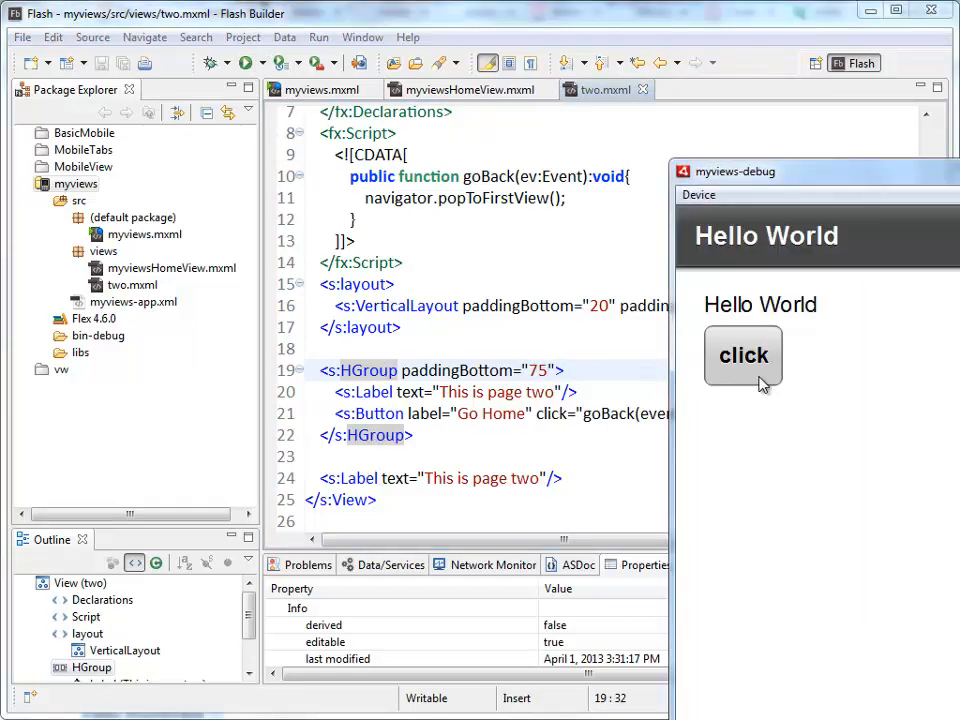
# Step: Open page two to check the 75-pixel gap below the label-and-button row
pyautogui.click(744, 356)
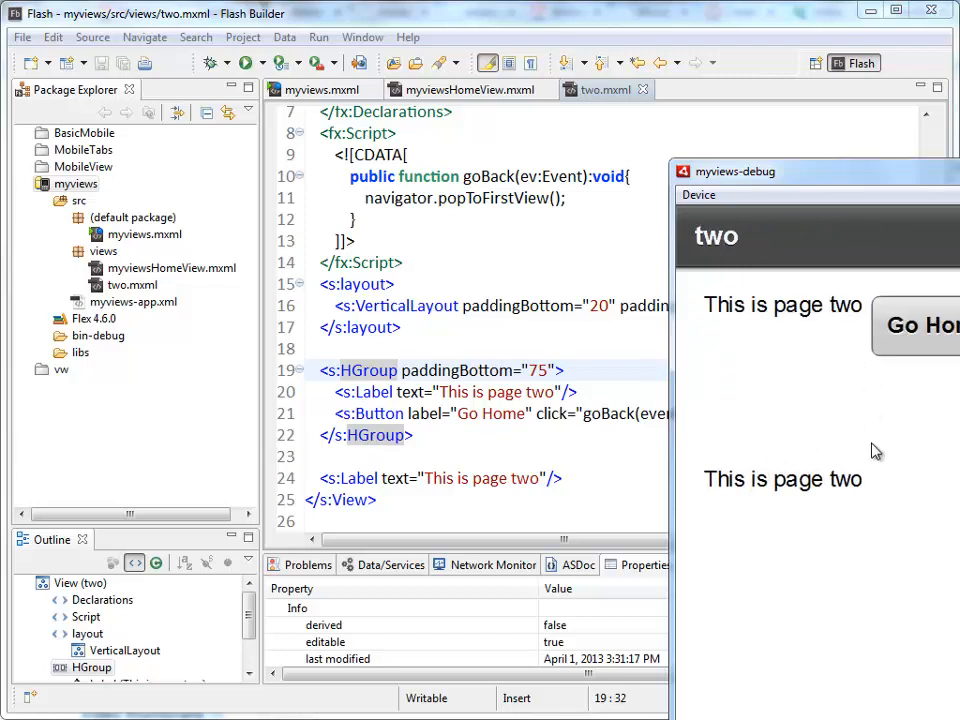
pyautogui.moveTo(808, 400)
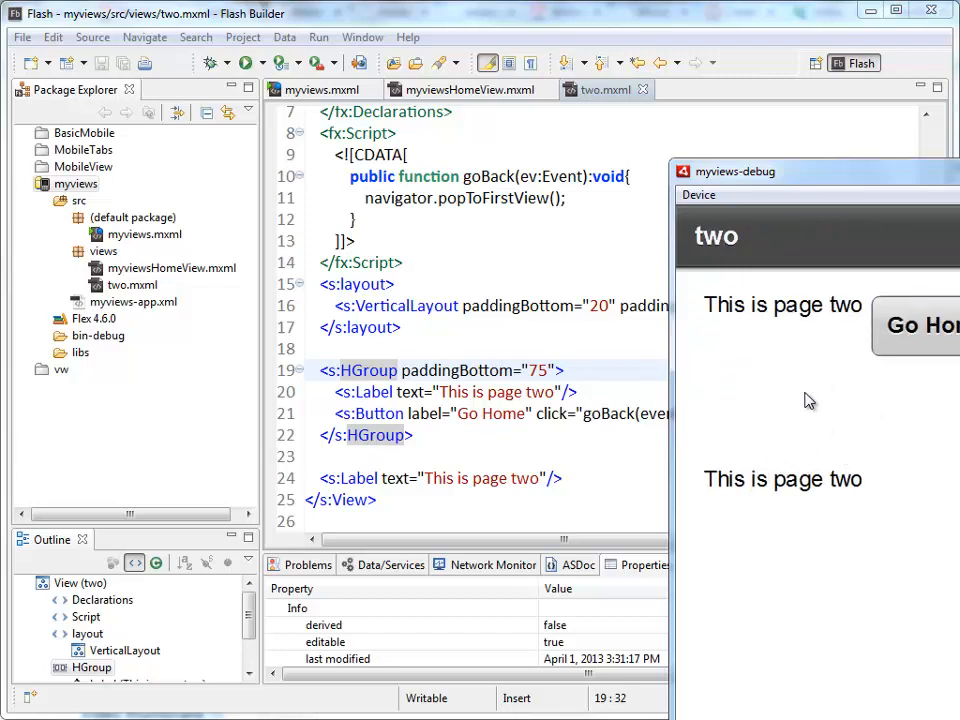